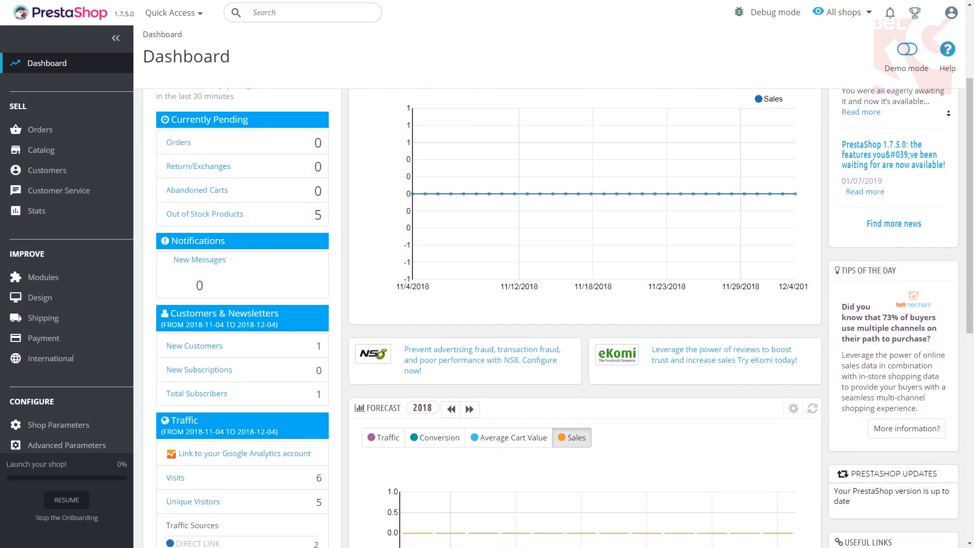
- Reach International > Taxes and show the Tax Rules list containing Tax Rule-1
scroll(down, 3)
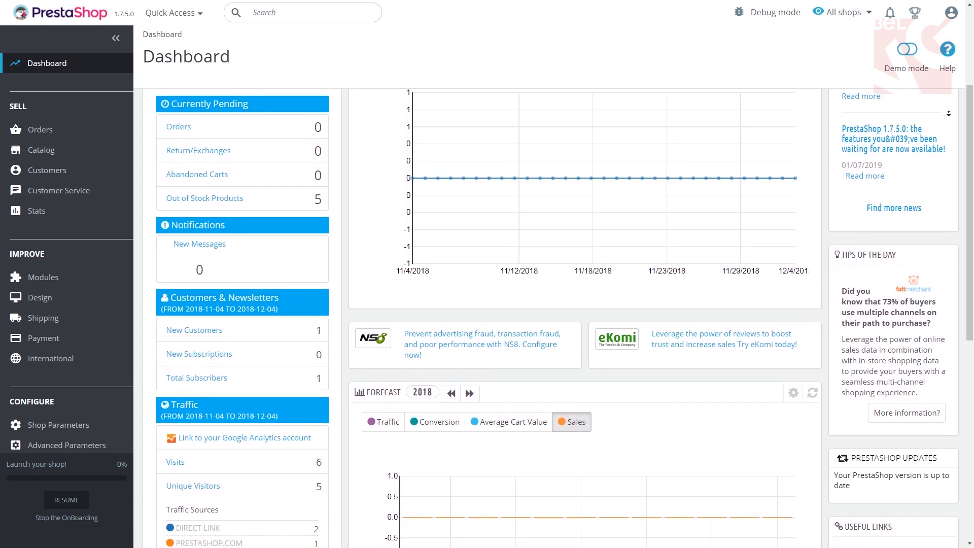
scroll(down, 3)
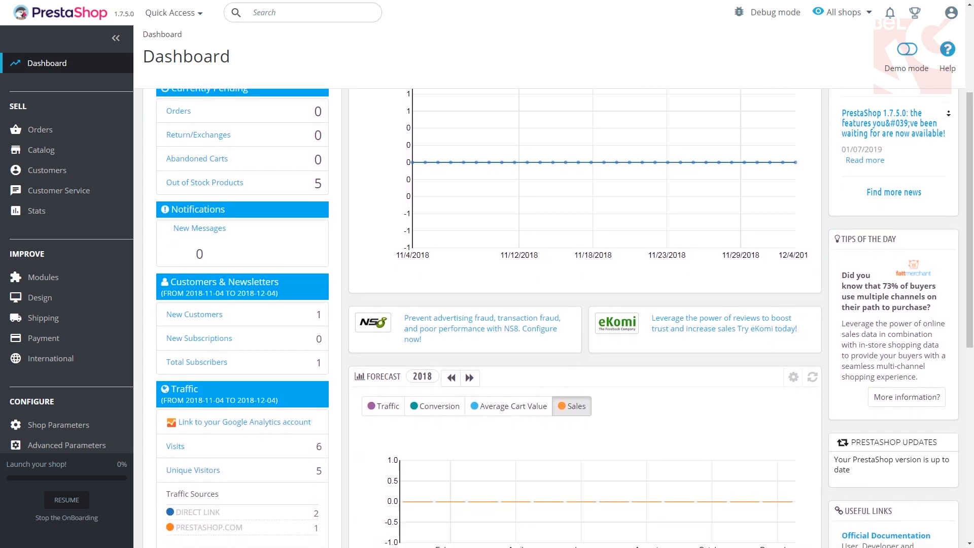
scroll(down, 3)
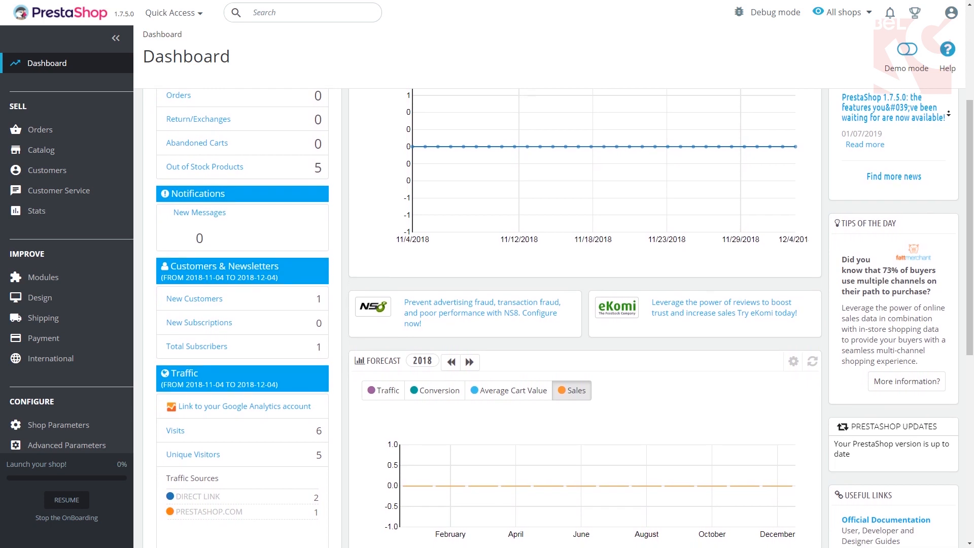
scroll(down, 3)
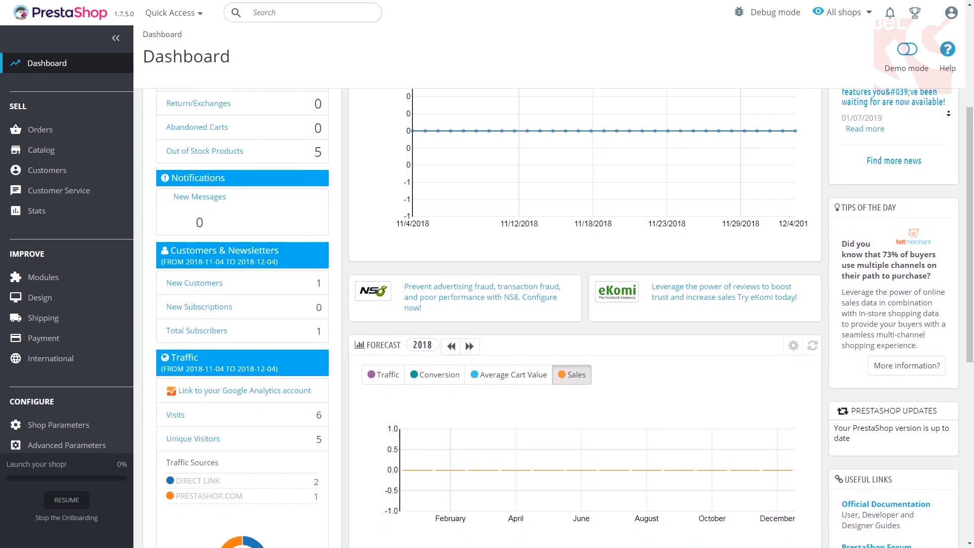
scroll(down, 3)
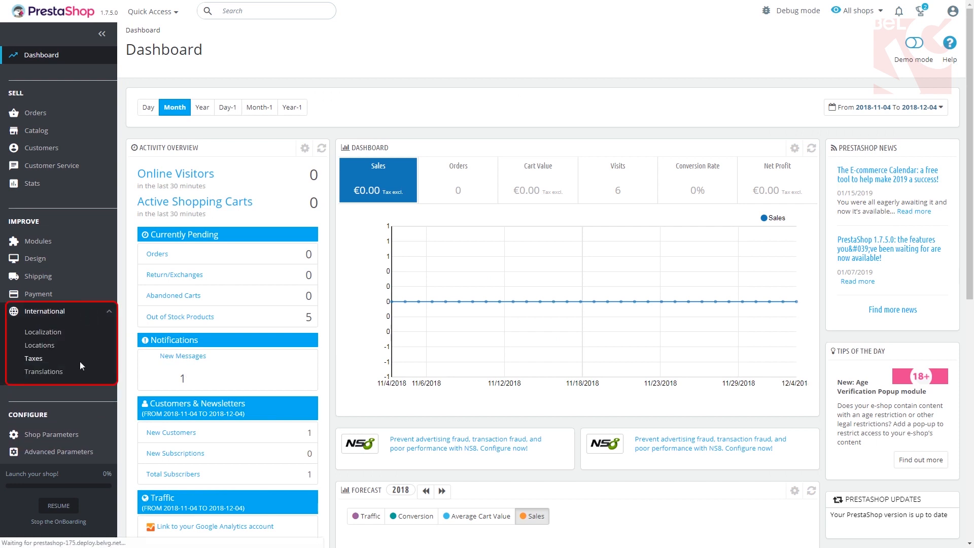
click(34, 358)
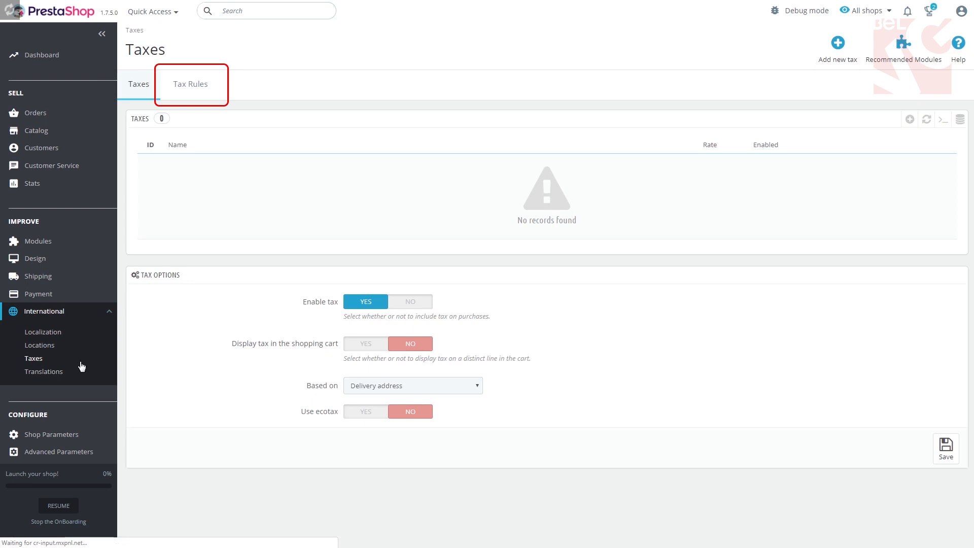
click(189, 84)
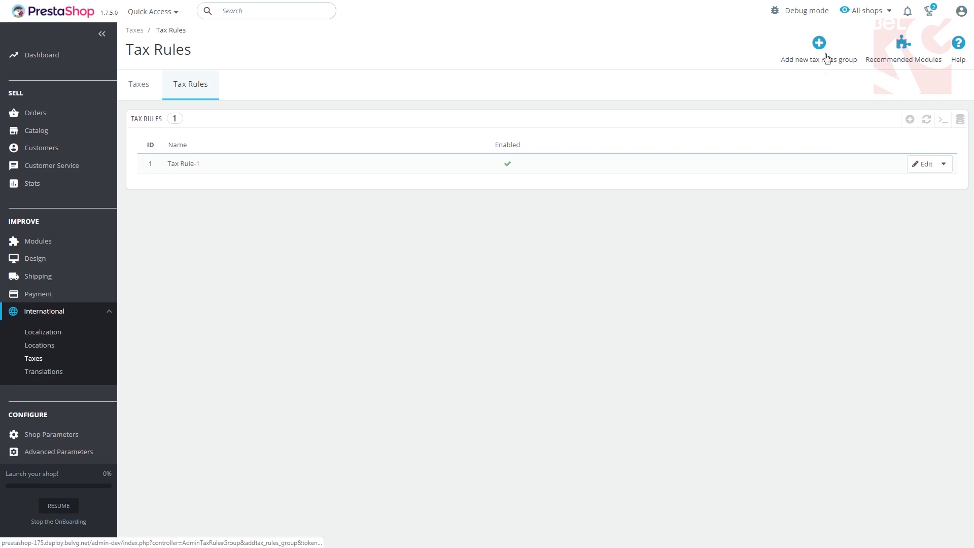
- Add a tax rules group named 'New Rule 01', enabled, and save it
click(818, 43)
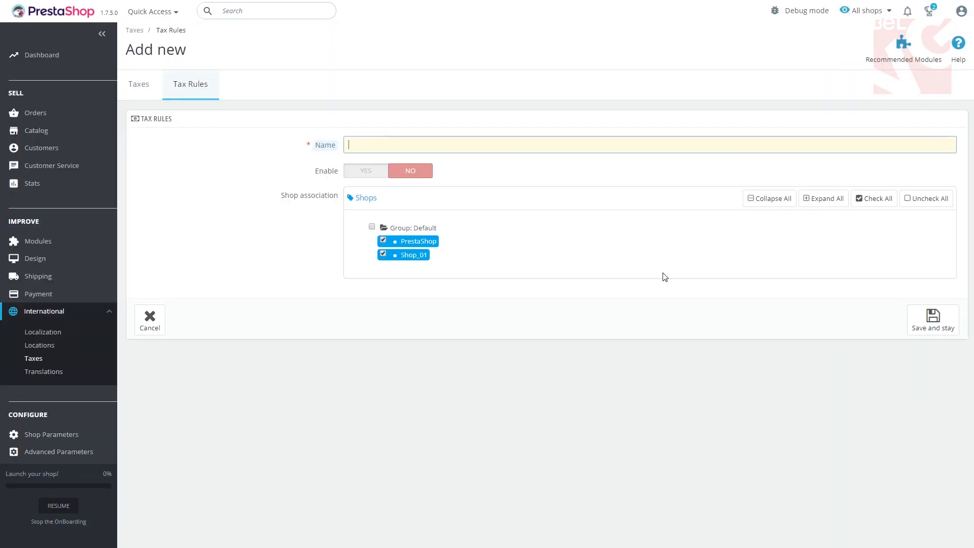
text(New Rule)
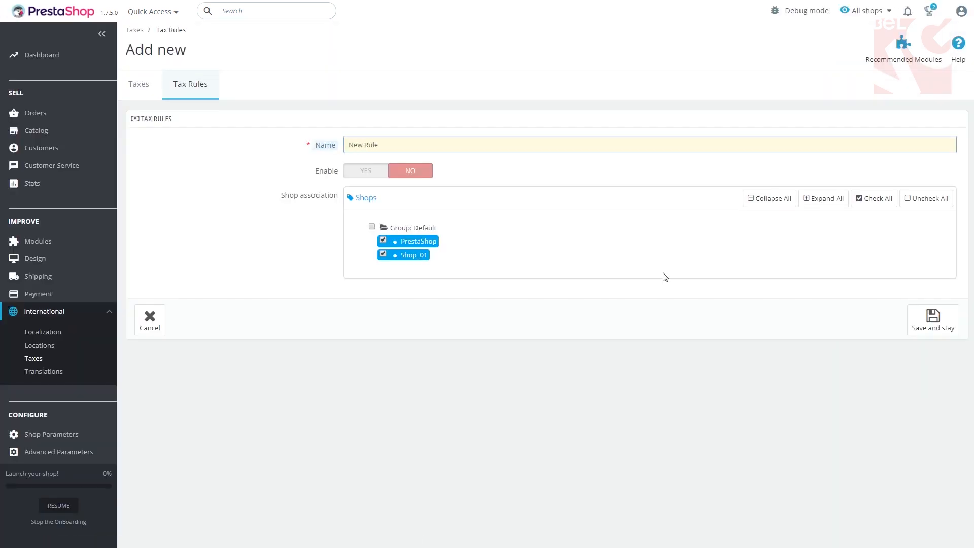
click(365, 170)
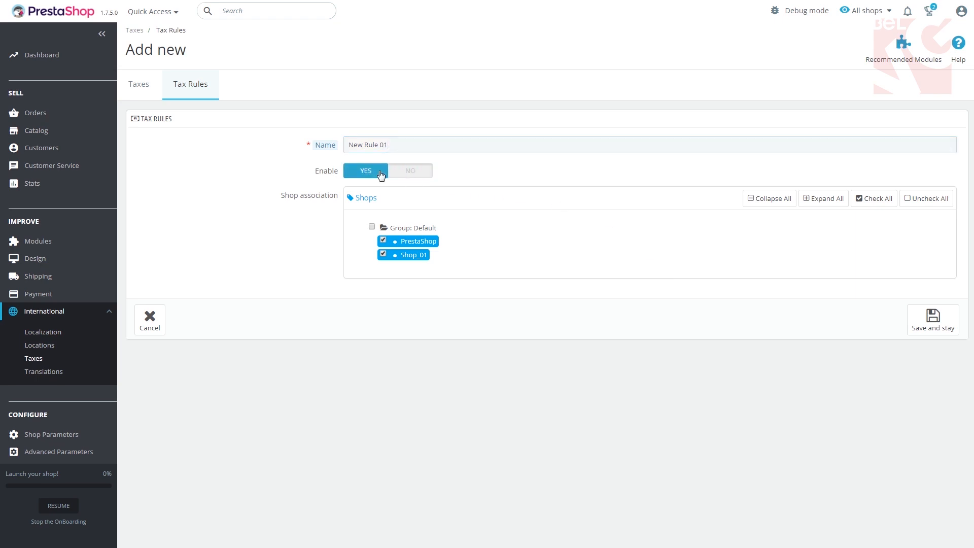
click(931, 319)
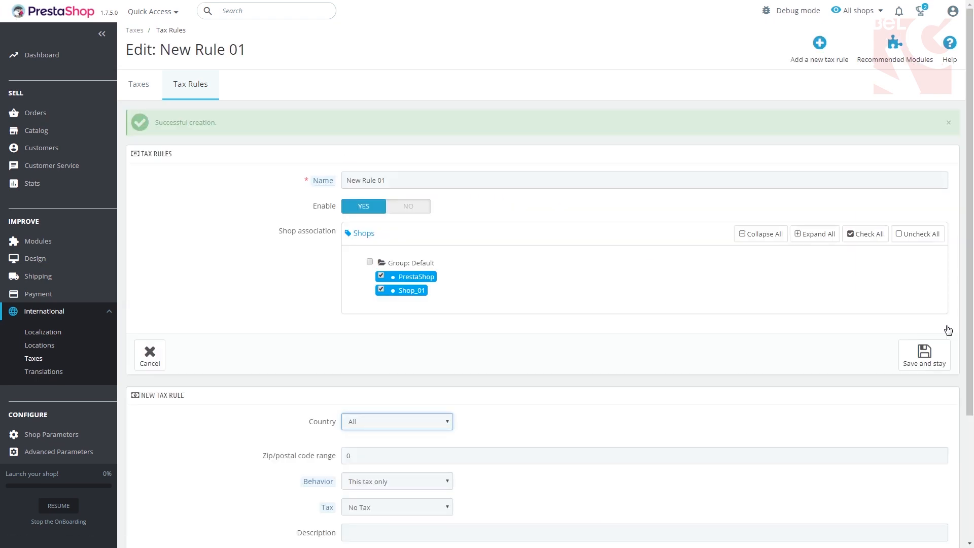
- Add a tax rule for All countries with 'This tax only' behavior and save
scroll(down, 3)
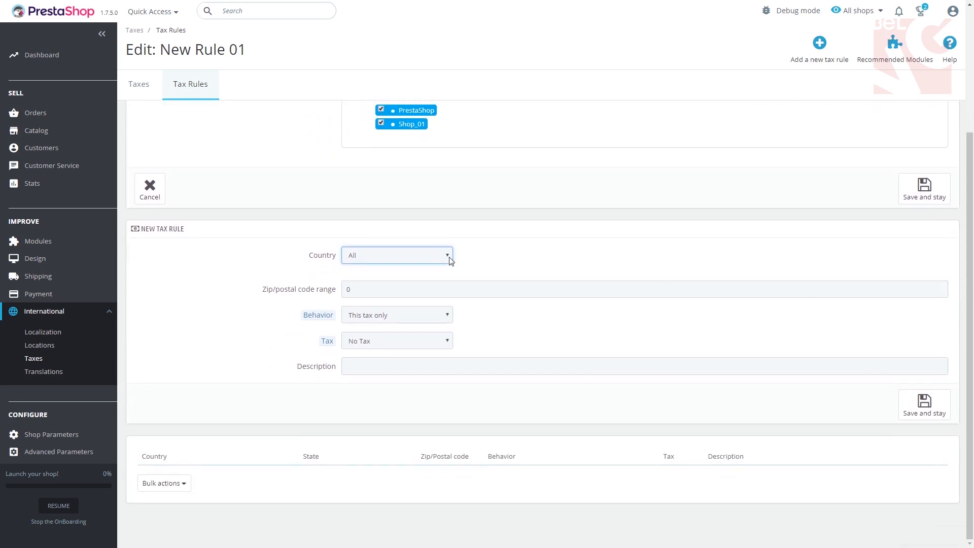
mouse_move(400, 280)
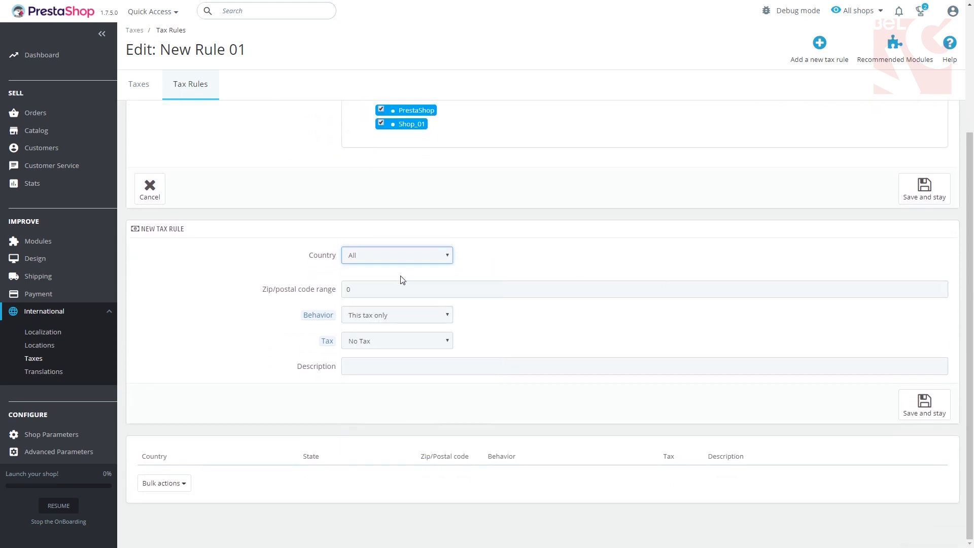
click(621, 289)
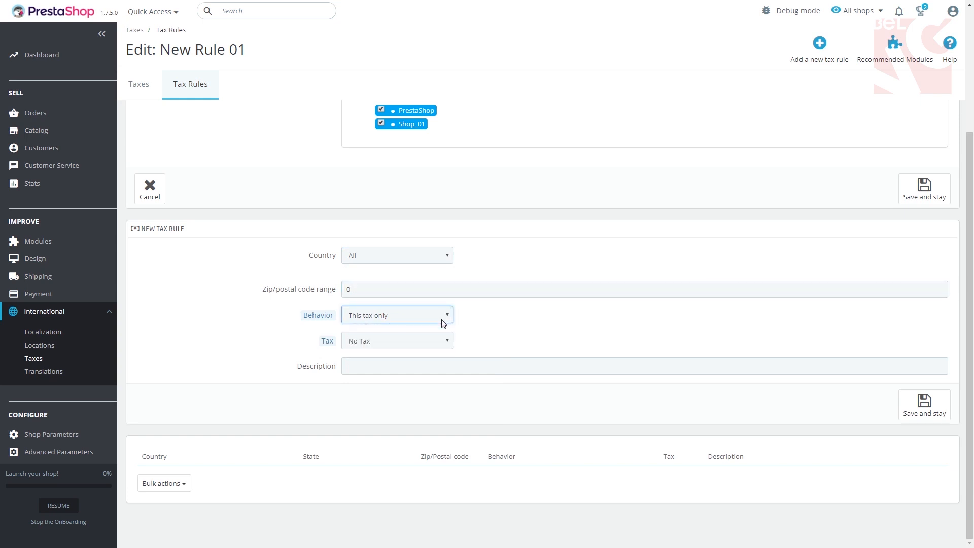
click(397, 340)
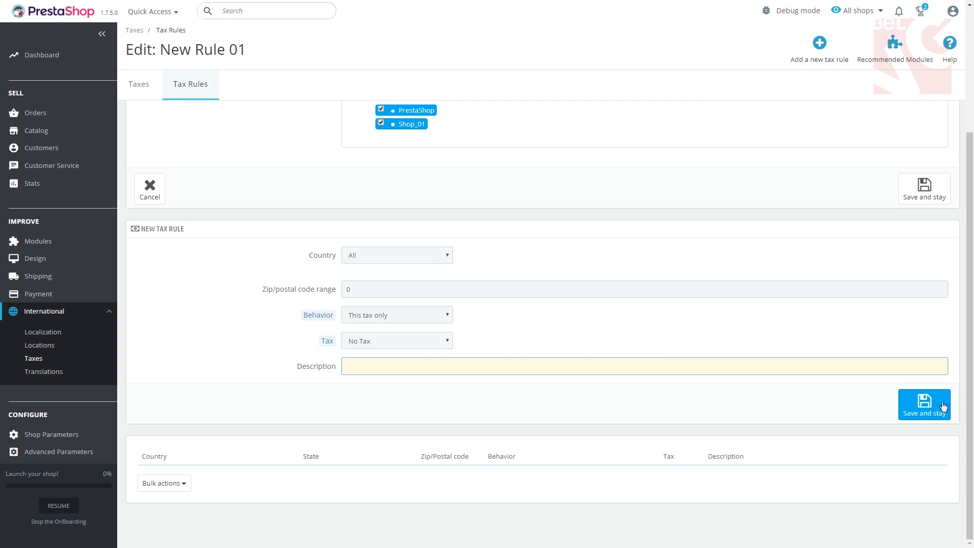
click(923, 404)
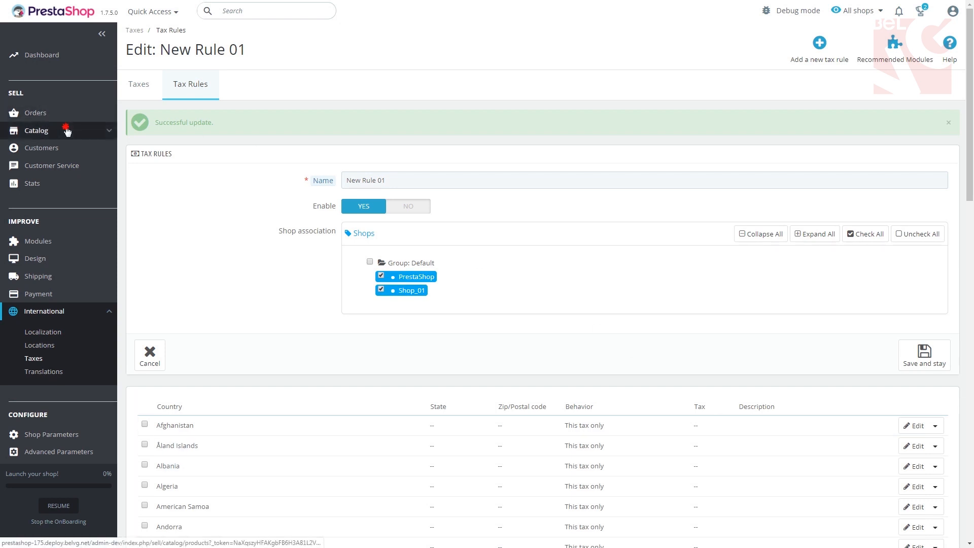
- Edit the Customizable mug from Catalog > Products to reveal its Tax rule selector
click(36, 131)
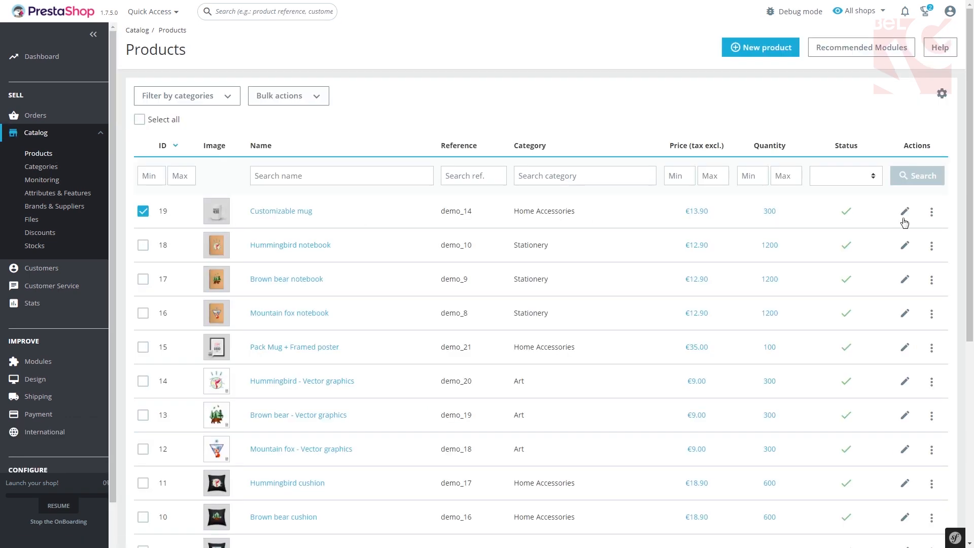
click(904, 211)
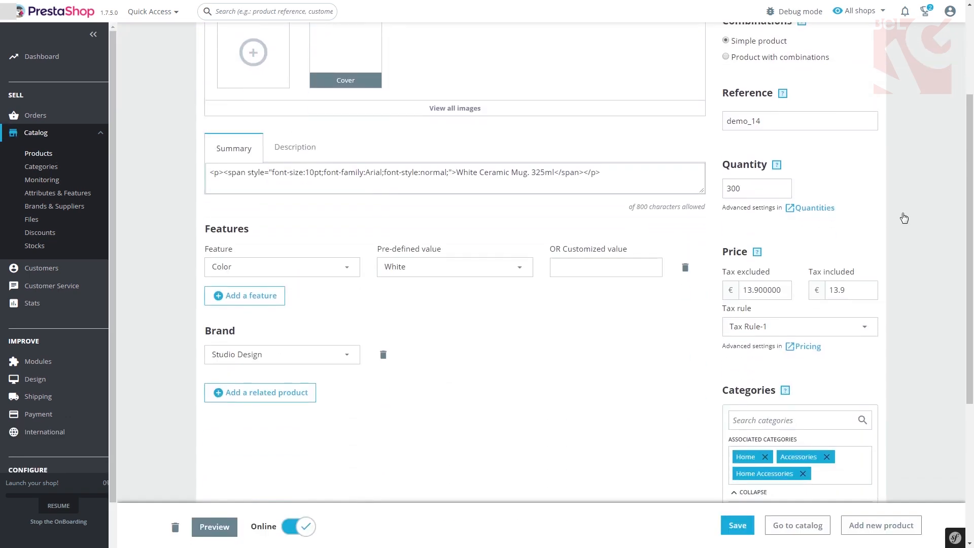